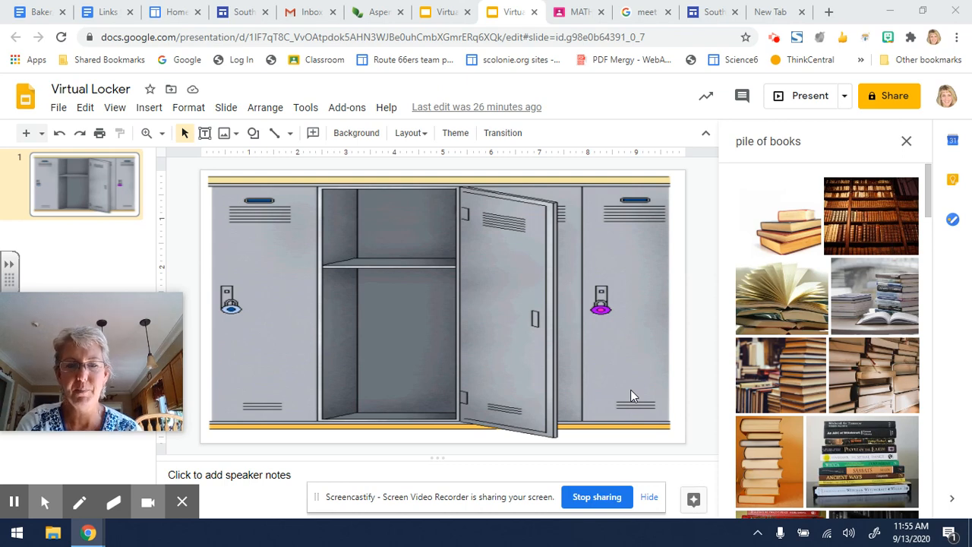
pyautogui.moveTo(572, 347)
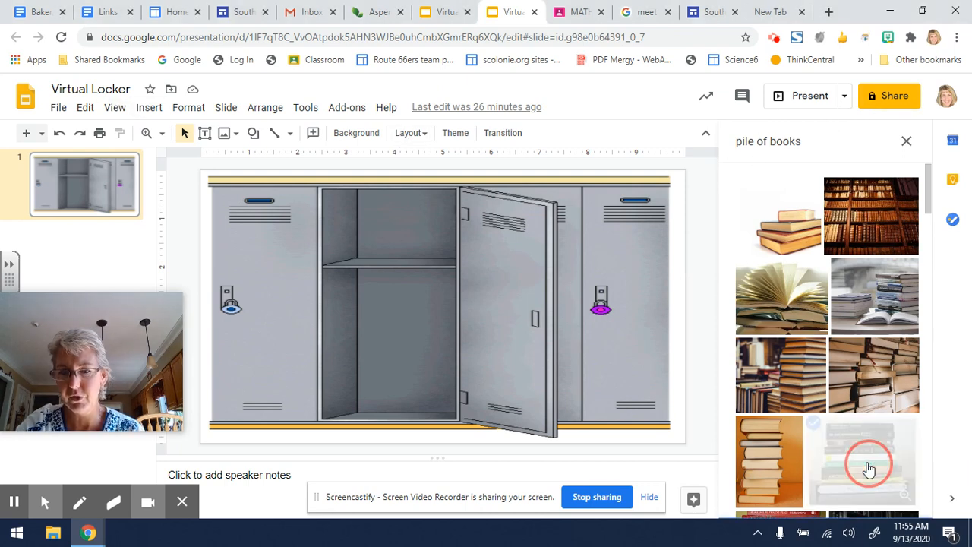
# Insert the stacked-books search result, shrink it, and set it on the locker's top shelf
pyautogui.click(870, 466)
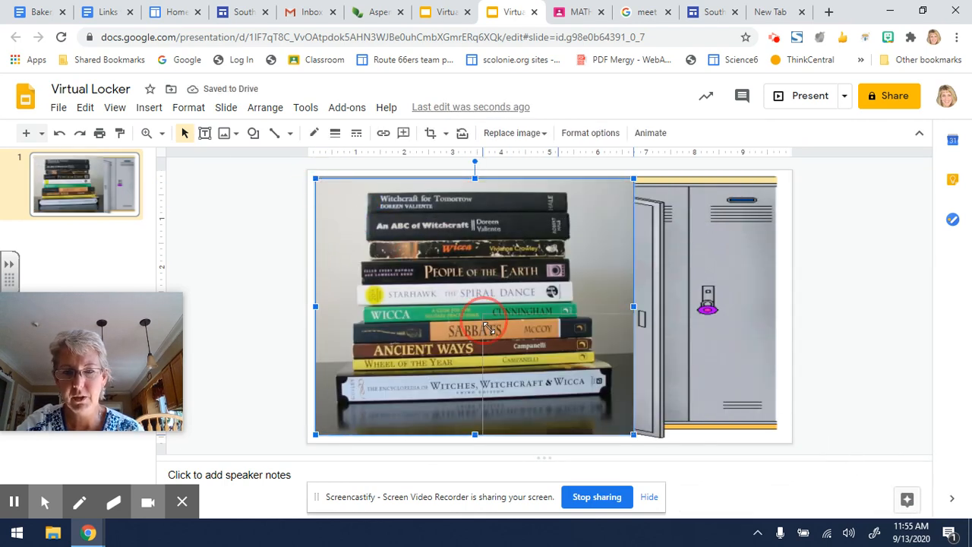
pyautogui.moveTo(474, 308); pyautogui.dragTo(585, 389)
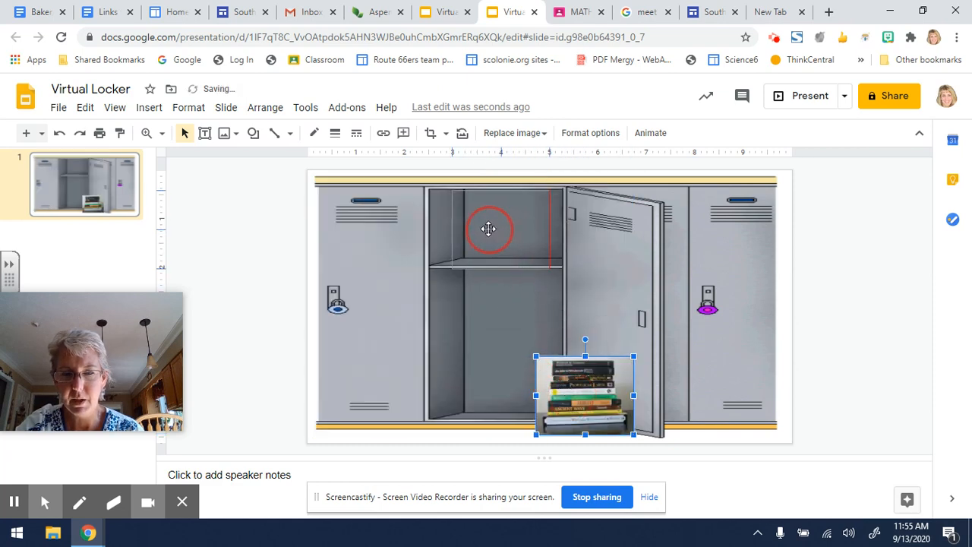
pyautogui.moveTo(585, 391); pyautogui.dragTo(509, 236)
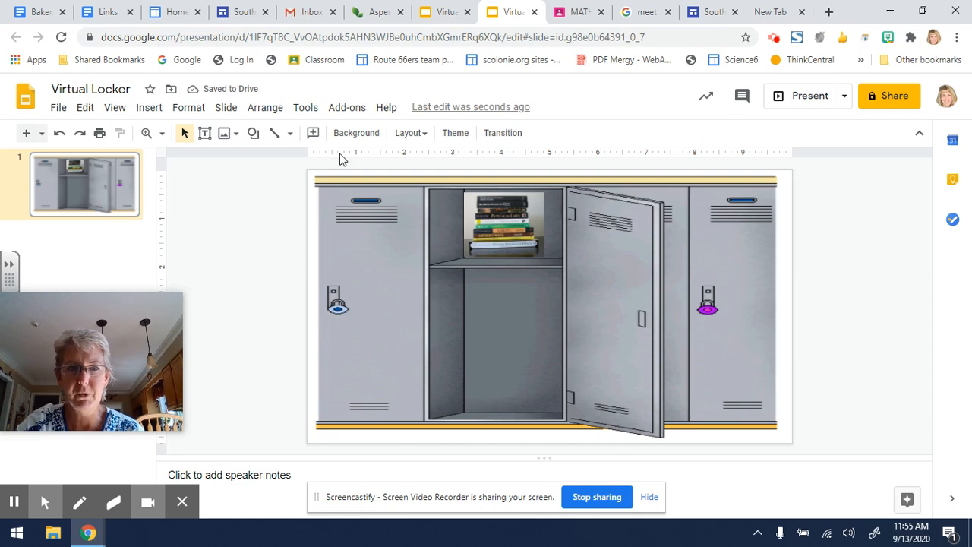
# Insert the pool photo from Google Photos onto the slide
pyautogui.click(149, 106)
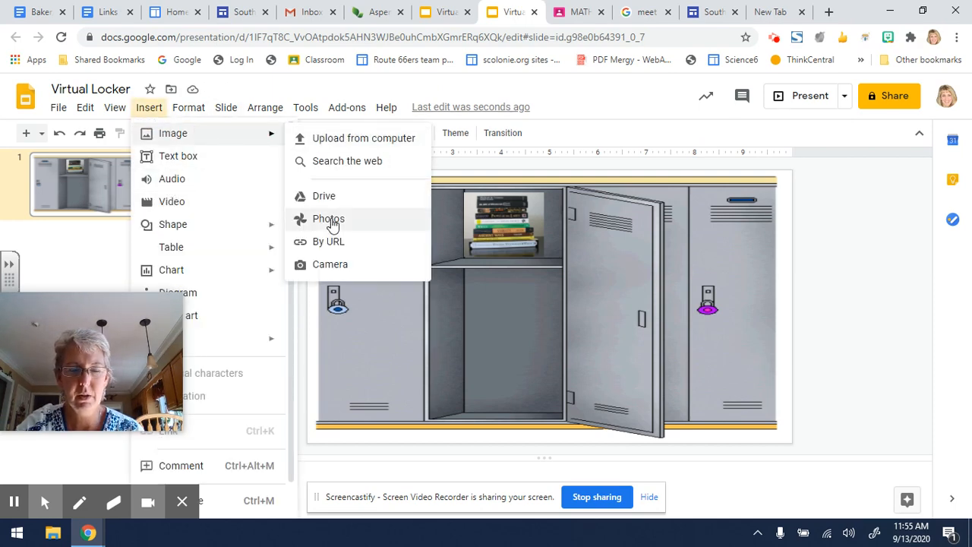
pyautogui.click(329, 219)
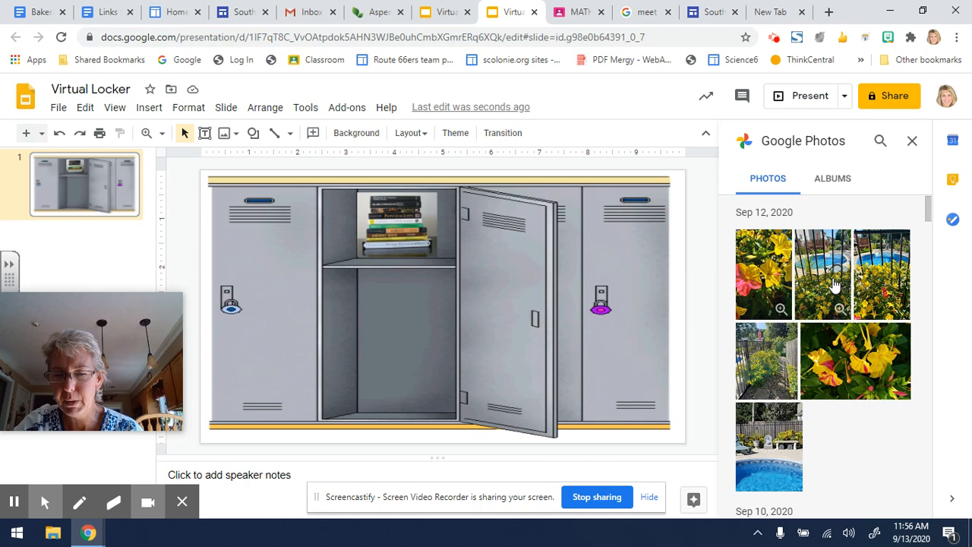
pyautogui.moveTo(888, 275)
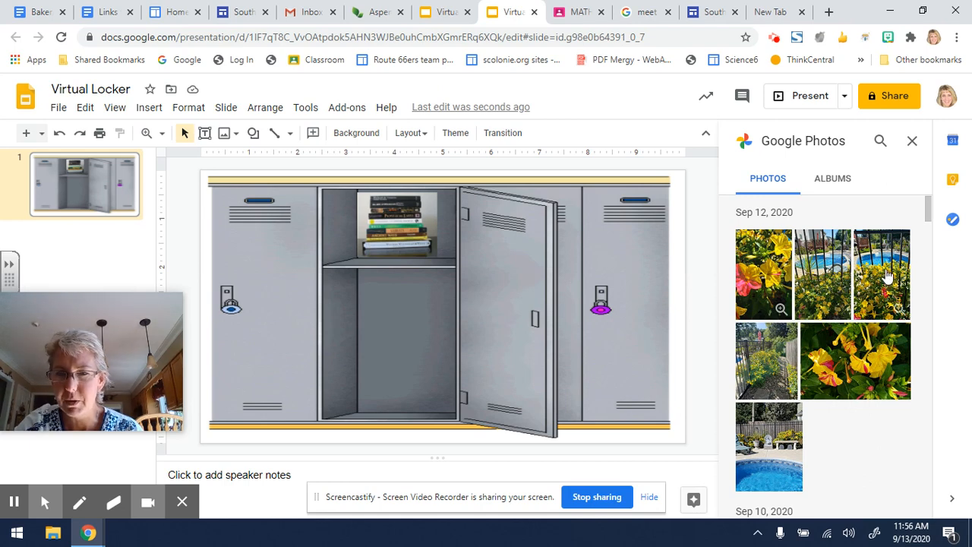
pyautogui.click(881, 274)
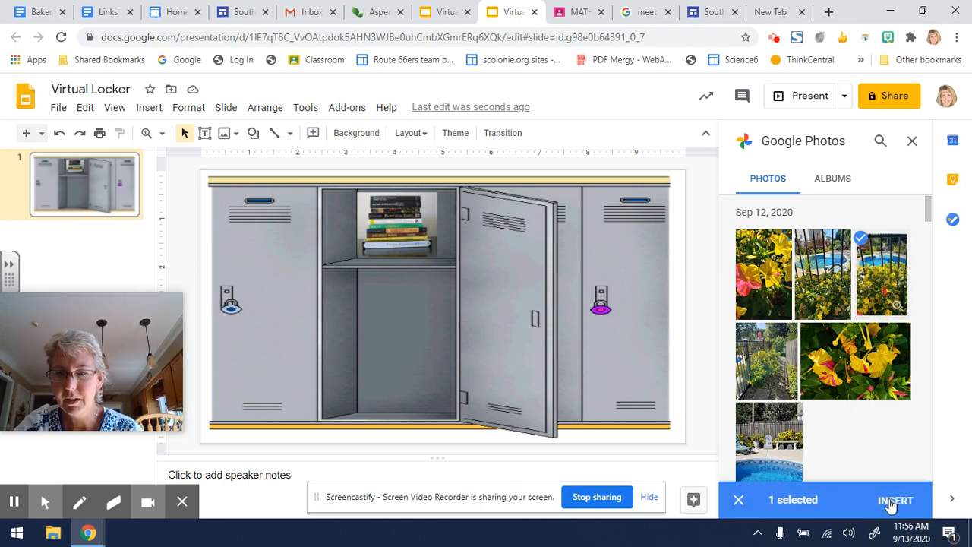
pyautogui.click(895, 500)
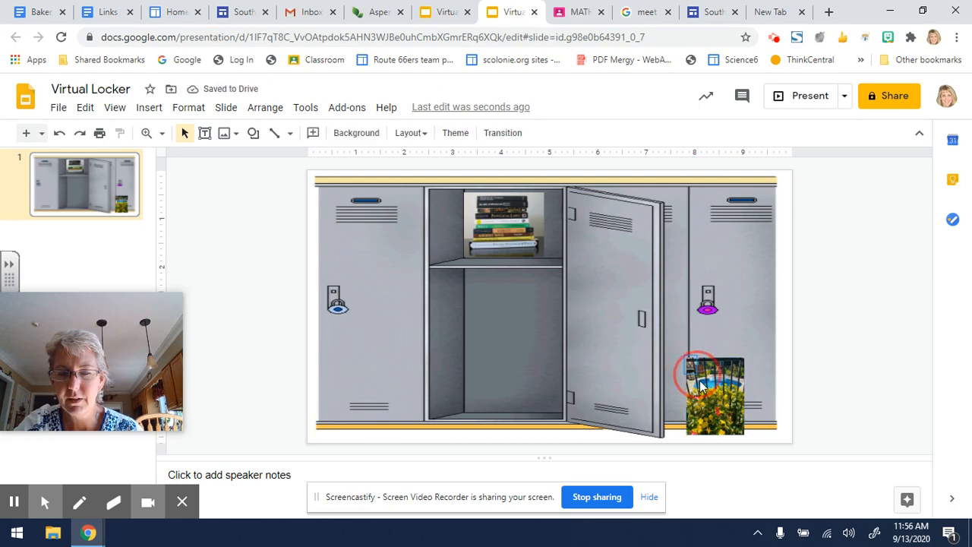
# Move the pool photo onto the open locker door
pyautogui.click(712, 392)
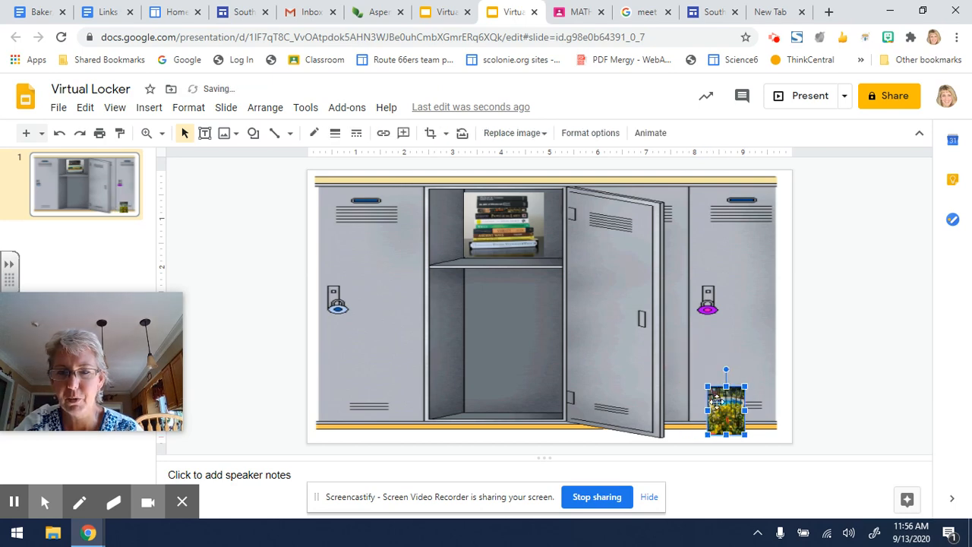
pyautogui.moveTo(725, 406); pyautogui.dragTo(596, 262)
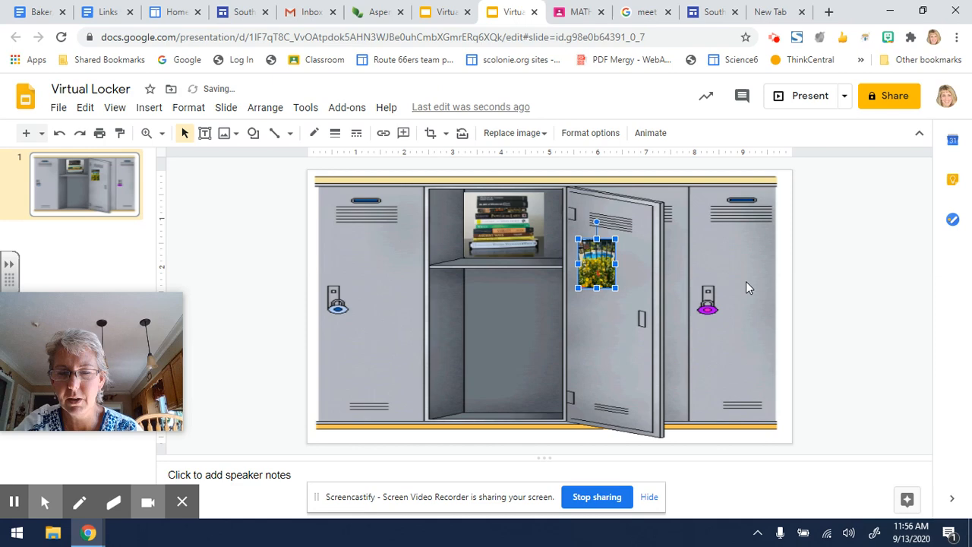
pyautogui.click(591, 349)
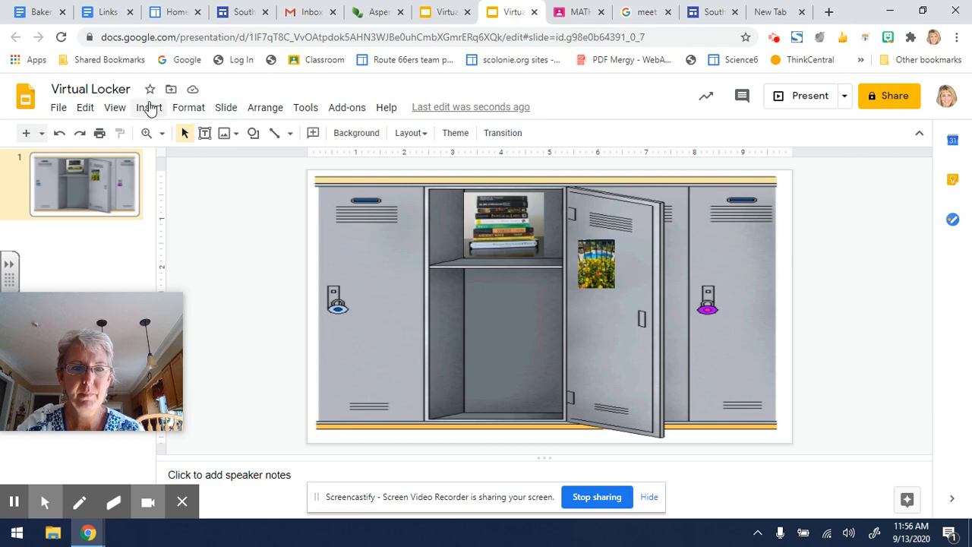
# Search the web for 'back', insert the black backpack, and shrink it into the lower compartment
pyautogui.click(149, 107)
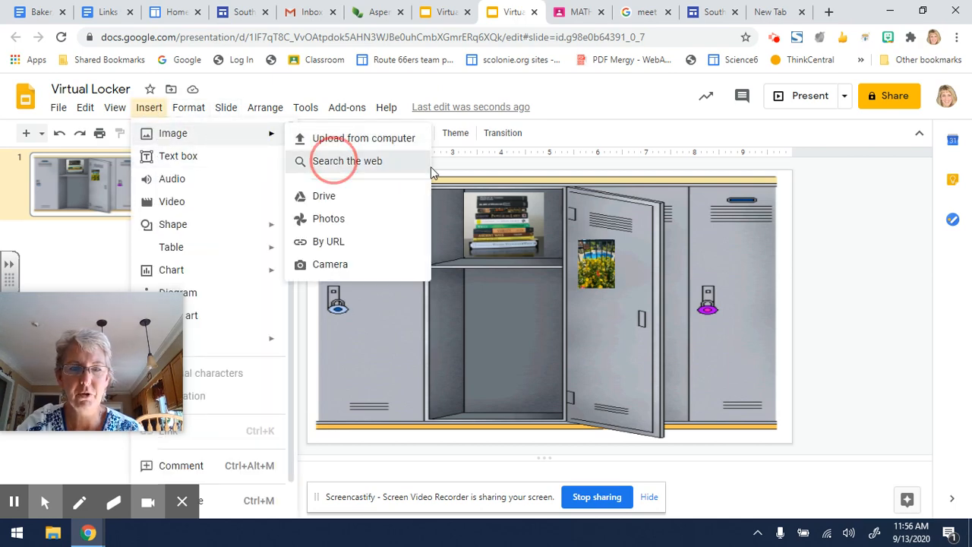
pyautogui.click(346, 161)
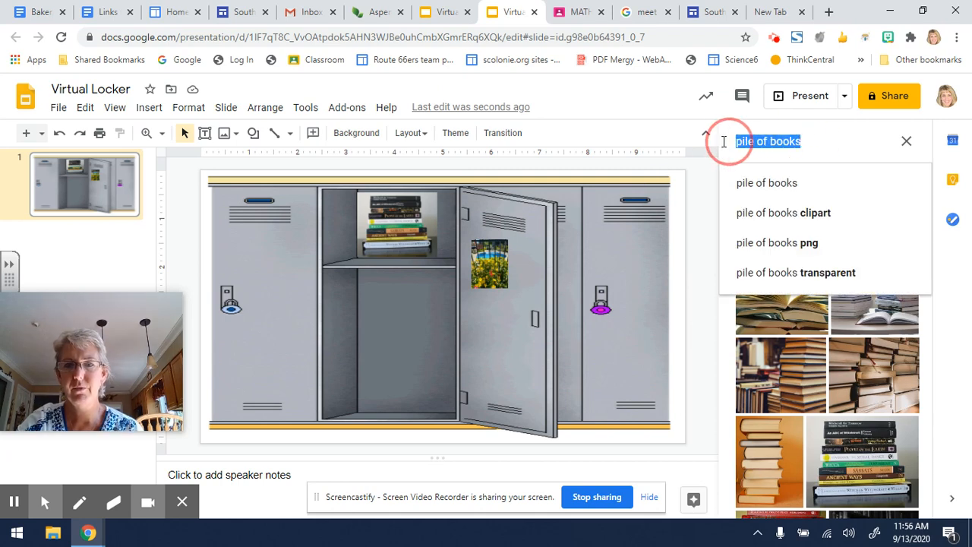
pyautogui.write('backpack')
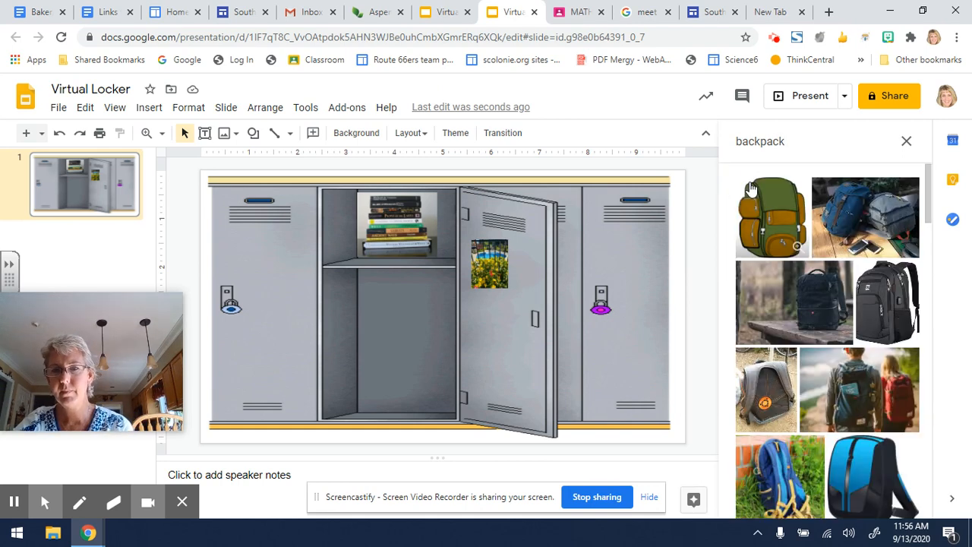
pyautogui.scroll(-3)
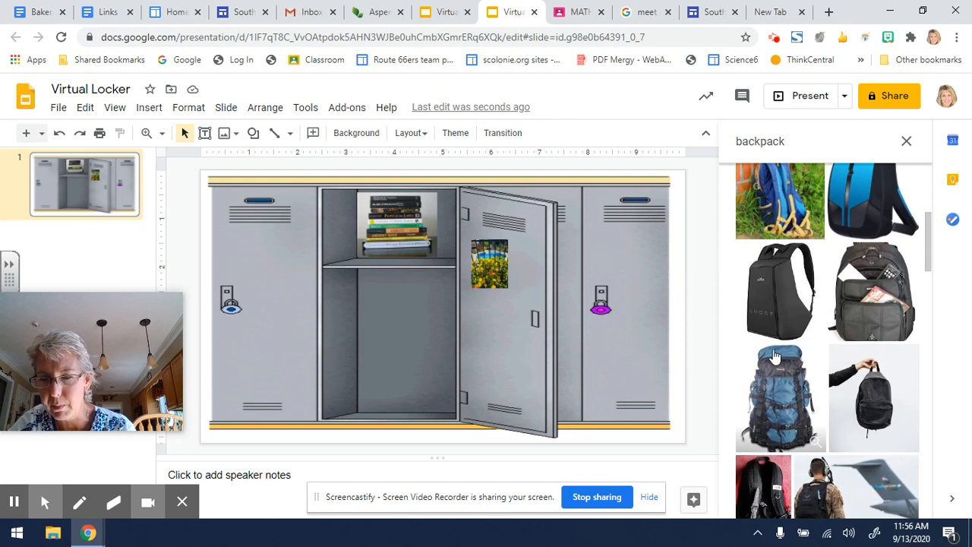
pyautogui.scroll(-3)
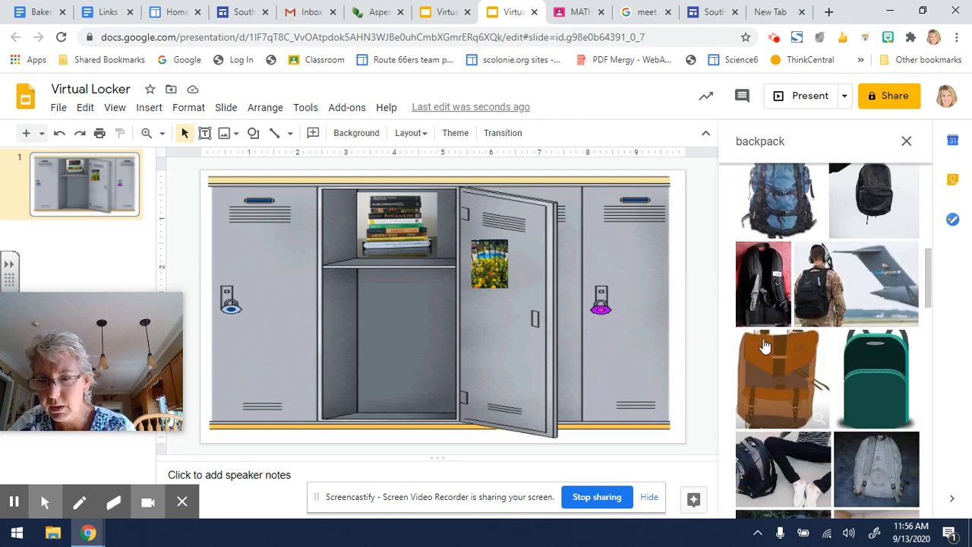
pyautogui.click(779, 291)
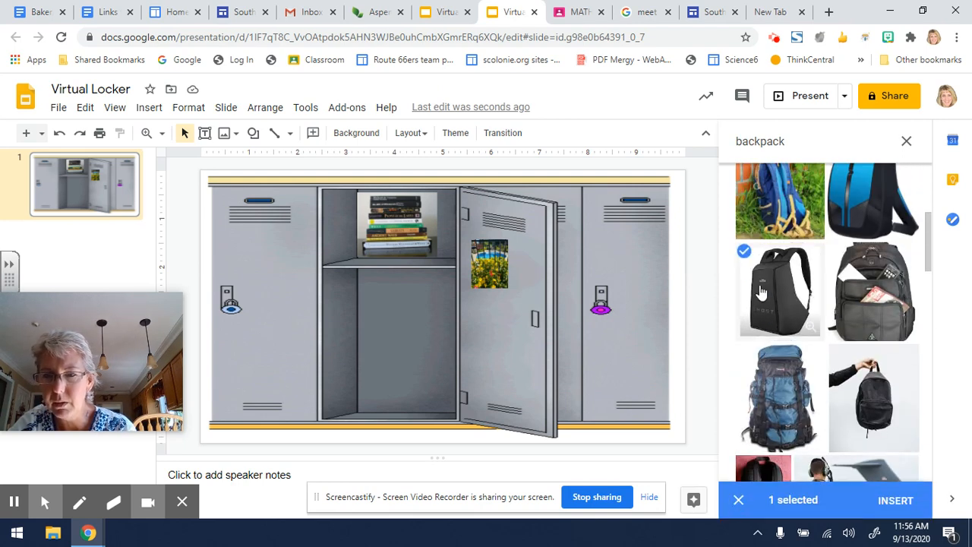
pyautogui.click(895, 500)
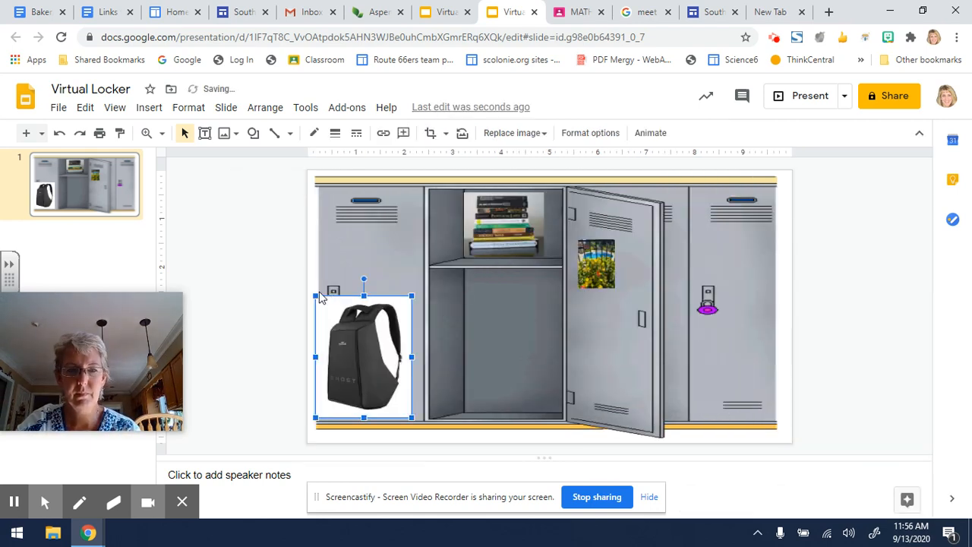
pyautogui.moveTo(363, 357); pyautogui.dragTo(376, 372)
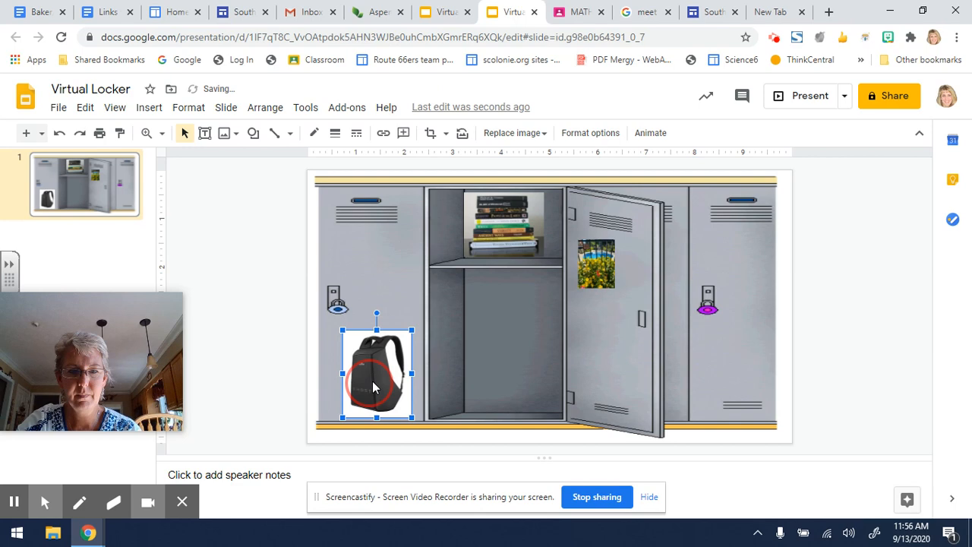
pyautogui.moveTo(375, 372); pyautogui.dragTo(497, 326)
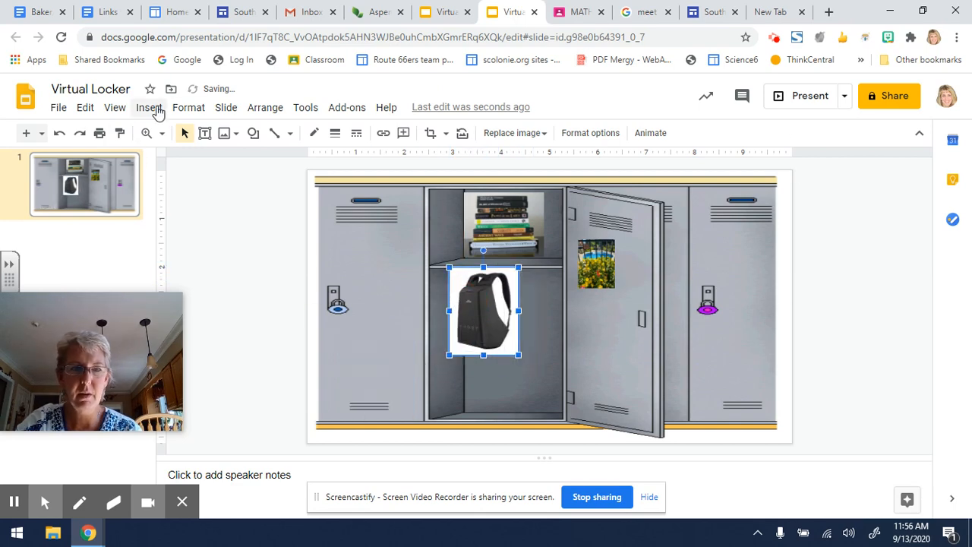
# Search the web for 'transparent backpack' and choose the orange-and-black backpack picture
pyautogui.click(149, 107)
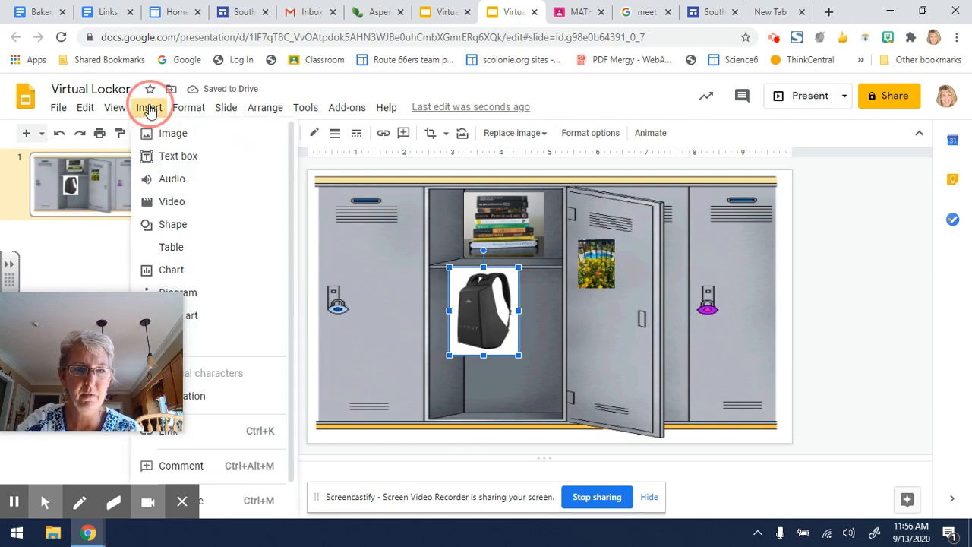
pyautogui.click(172, 133)
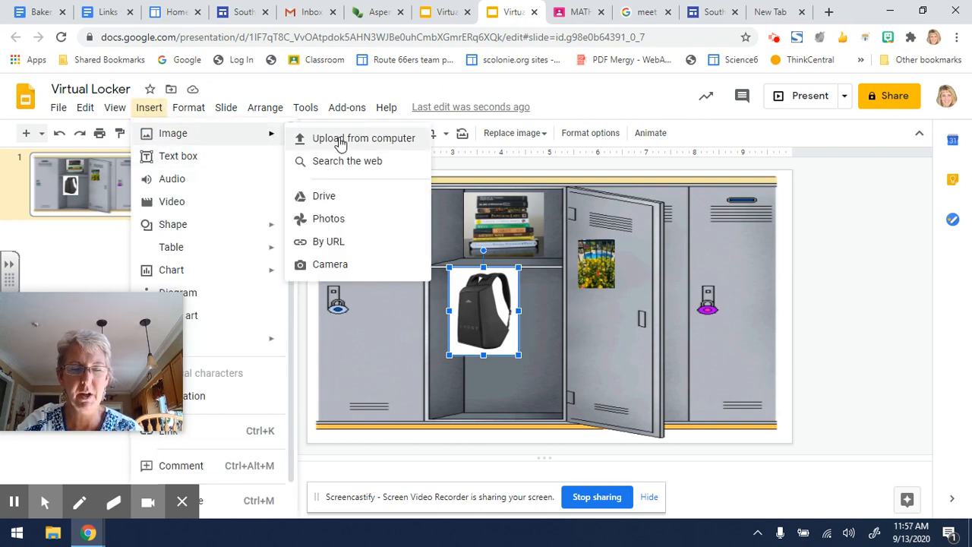
pyautogui.click(346, 160)
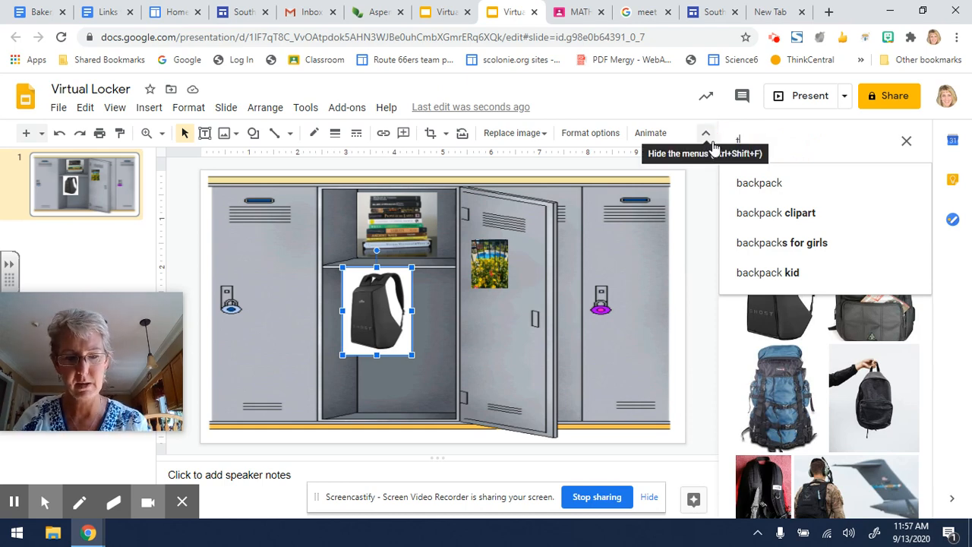
pyautogui.write('transparent')
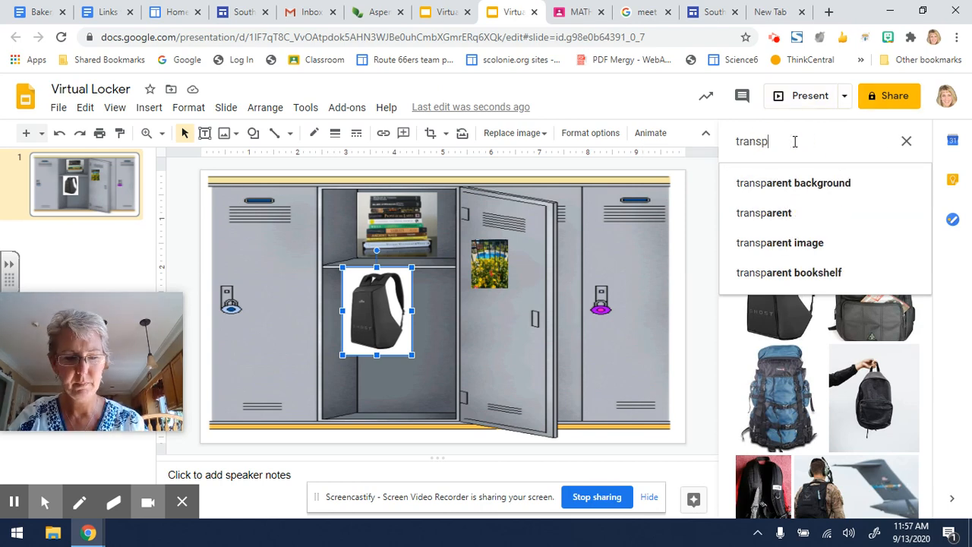
pyautogui.write('arent backpack')
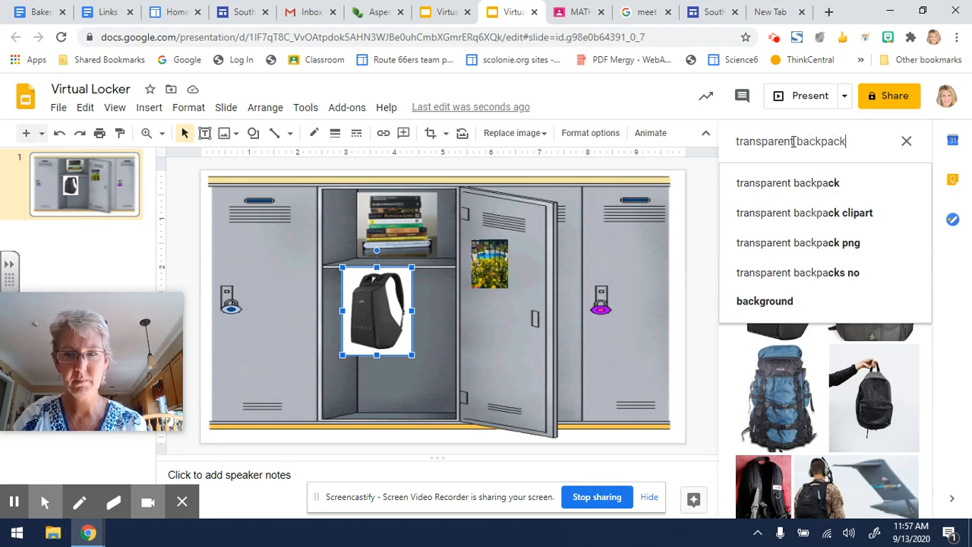
pyautogui.press('enter')
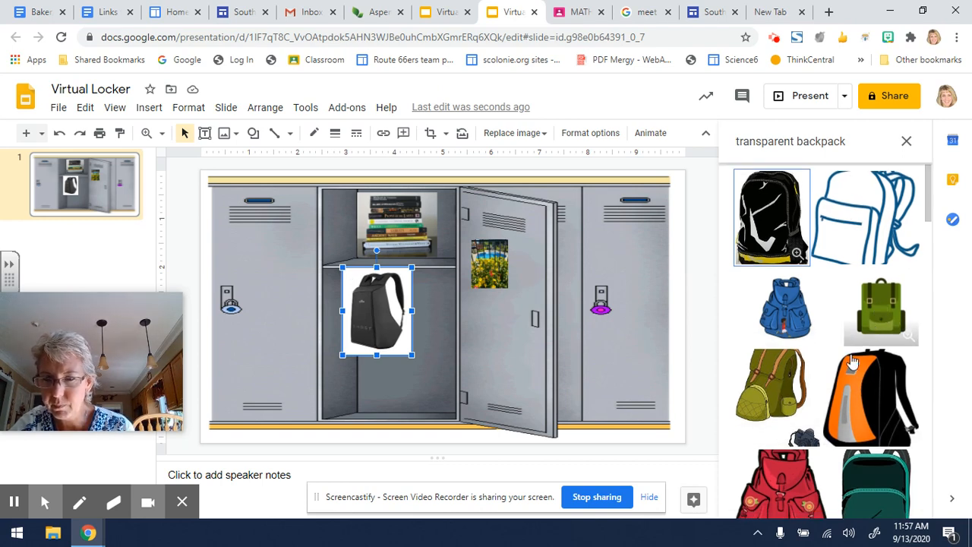
pyautogui.scroll(-3)
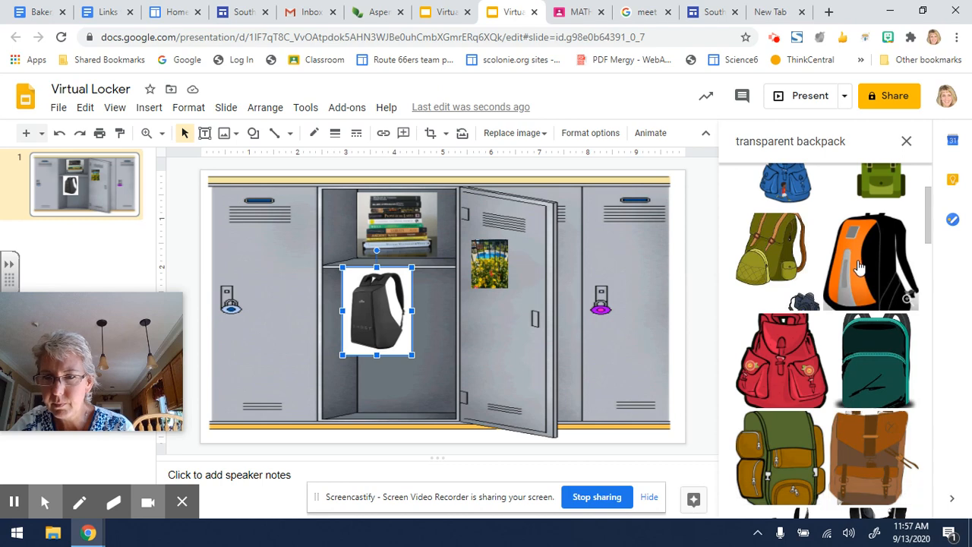
pyautogui.click(870, 260)
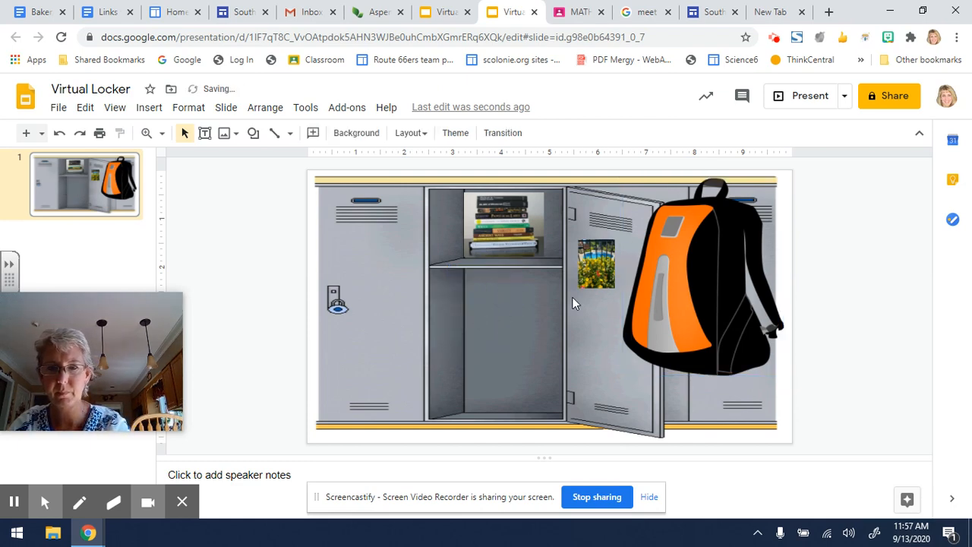
# Shrink the orange backpack and fit it into the lower compartment below the books
pyautogui.click(698, 274)
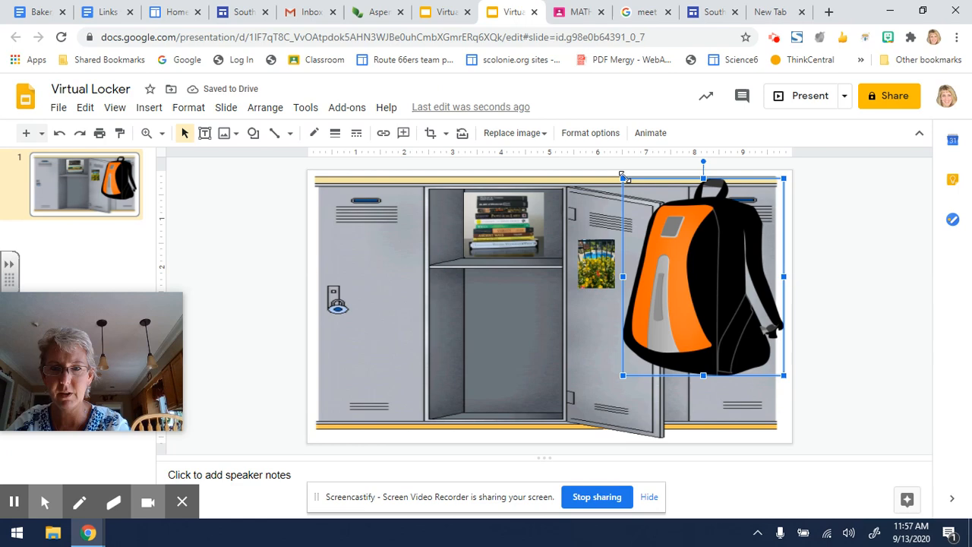
pyautogui.moveTo(702, 277); pyautogui.dragTo(734, 316)
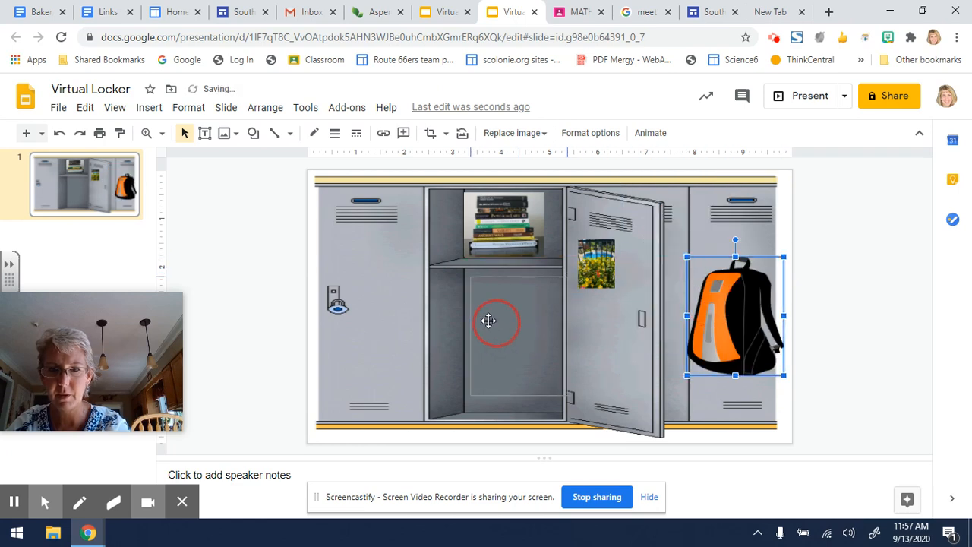
pyautogui.moveTo(734, 315); pyautogui.dragTo(503, 327)
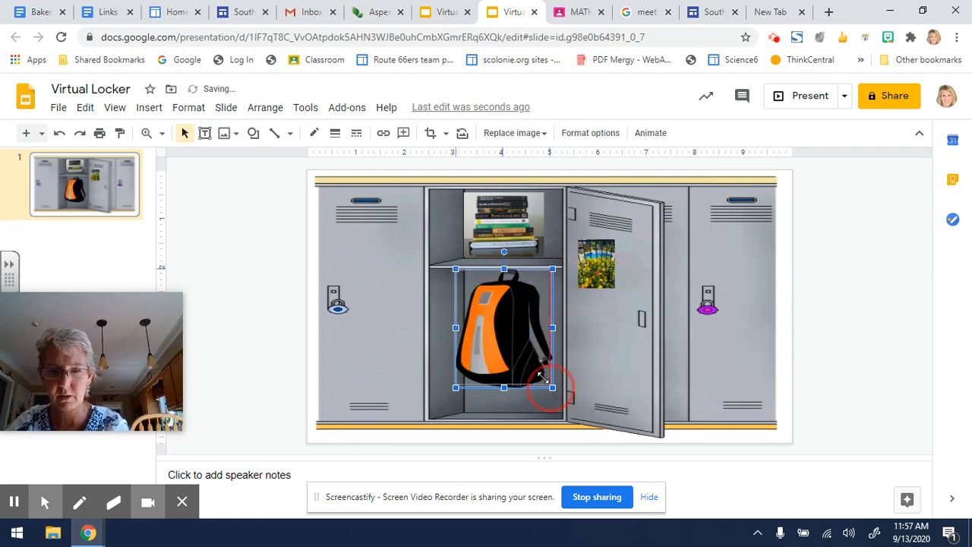
pyautogui.moveTo(503, 328); pyautogui.dragTo(491, 312)
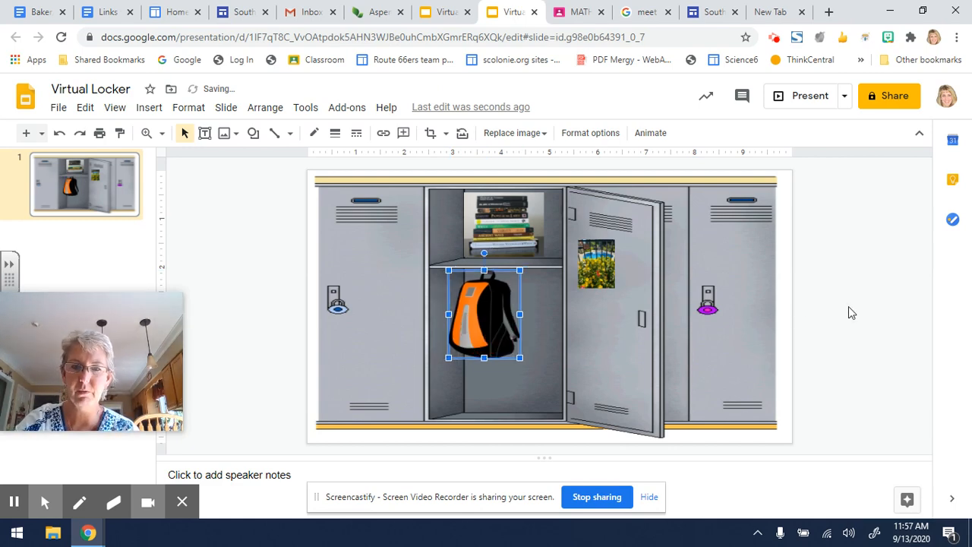
pyautogui.click(494, 402)
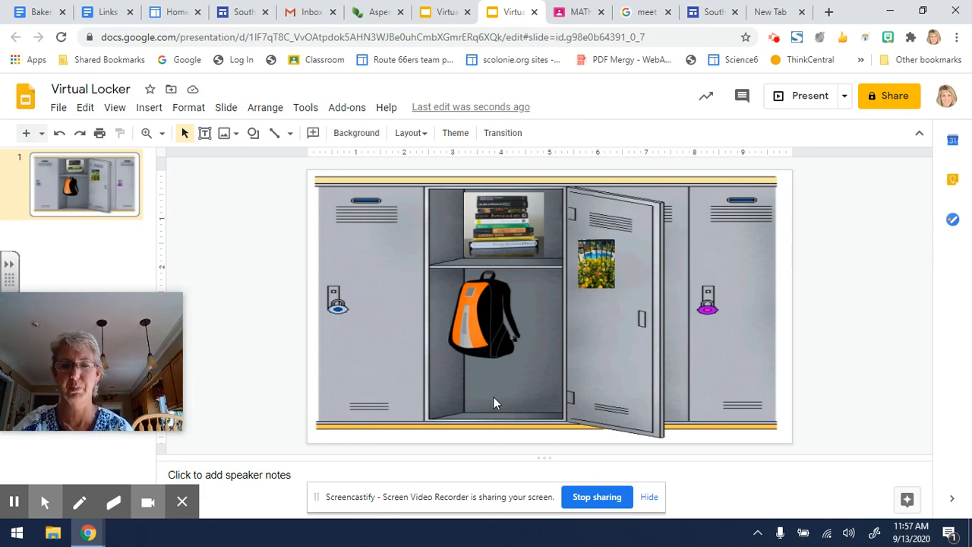
pyautogui.moveTo(499, 395)
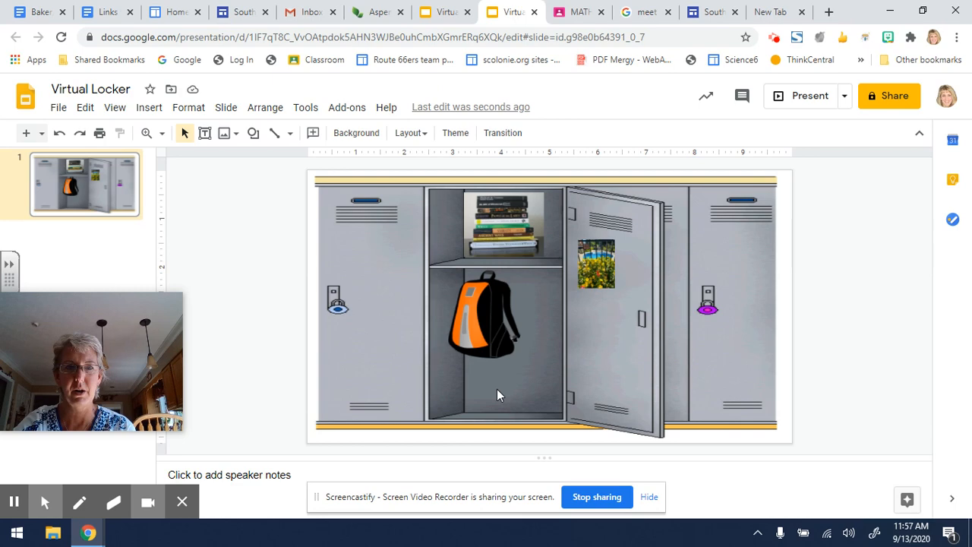
# Search the web for a transparent tennis racket and insert the blue horizontal racket
pyautogui.click(149, 107)
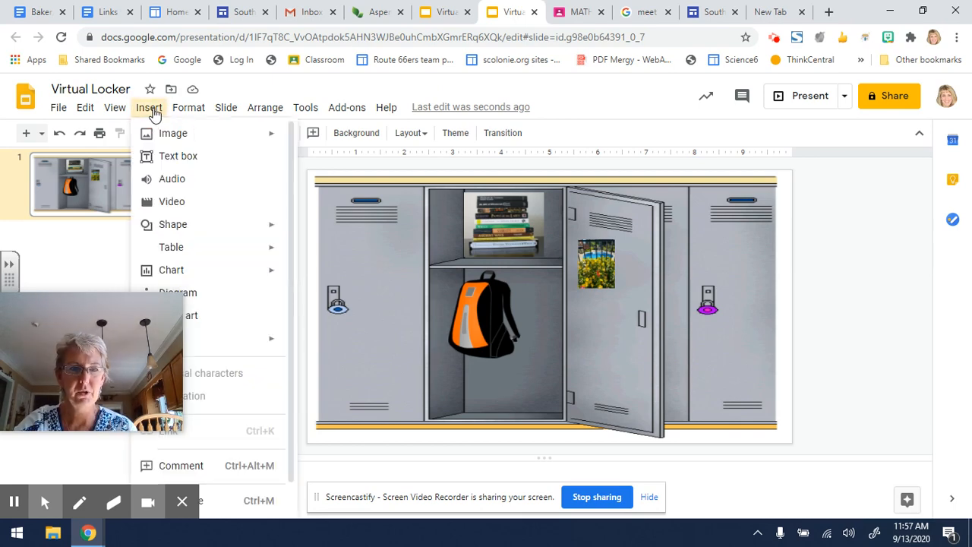
pyautogui.click(173, 133)
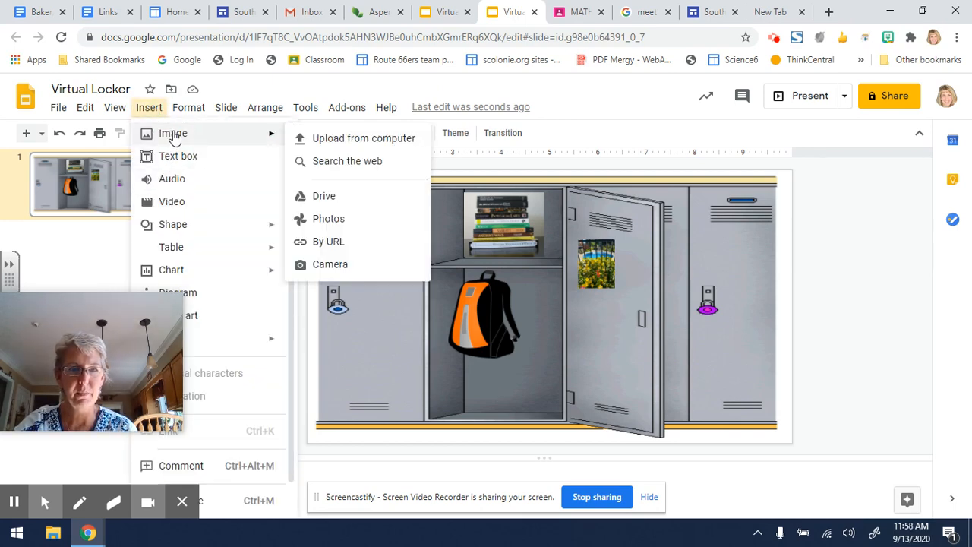
pyautogui.click(347, 160)
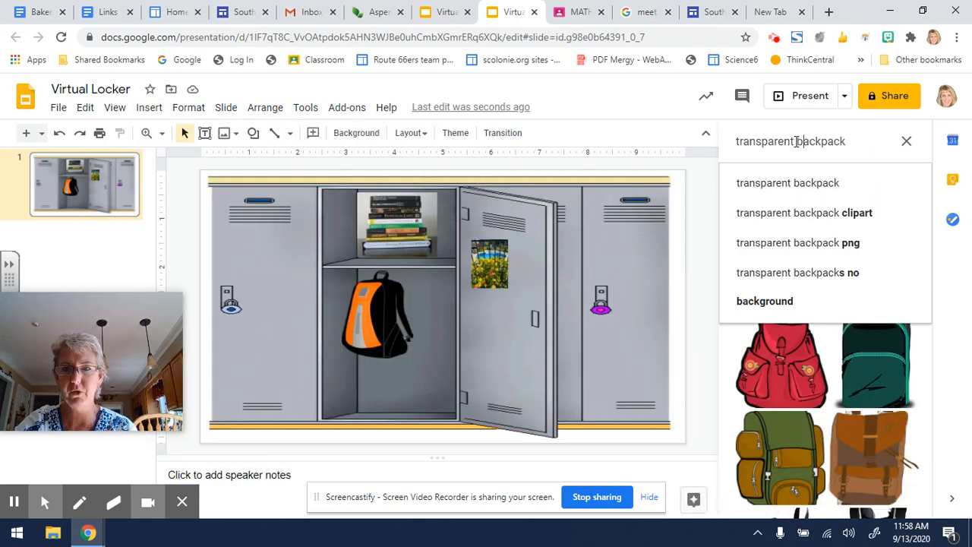
pyautogui.write('transparent tennis raquet')
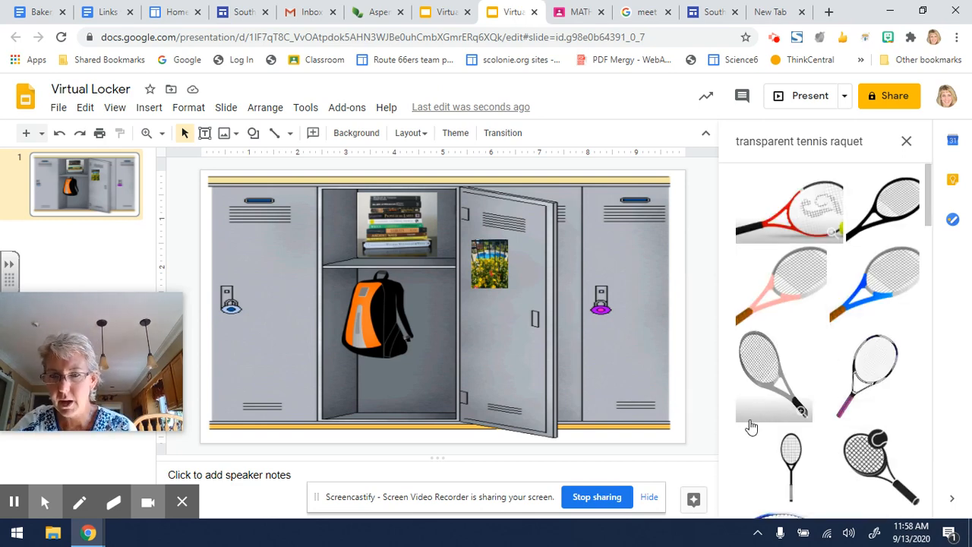
pyautogui.scroll(-3)
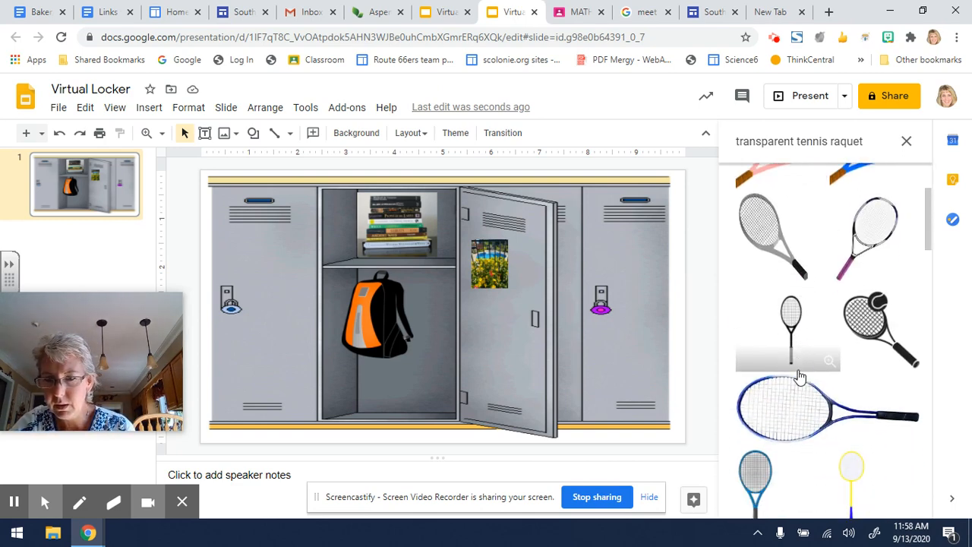
pyautogui.scroll(-3)
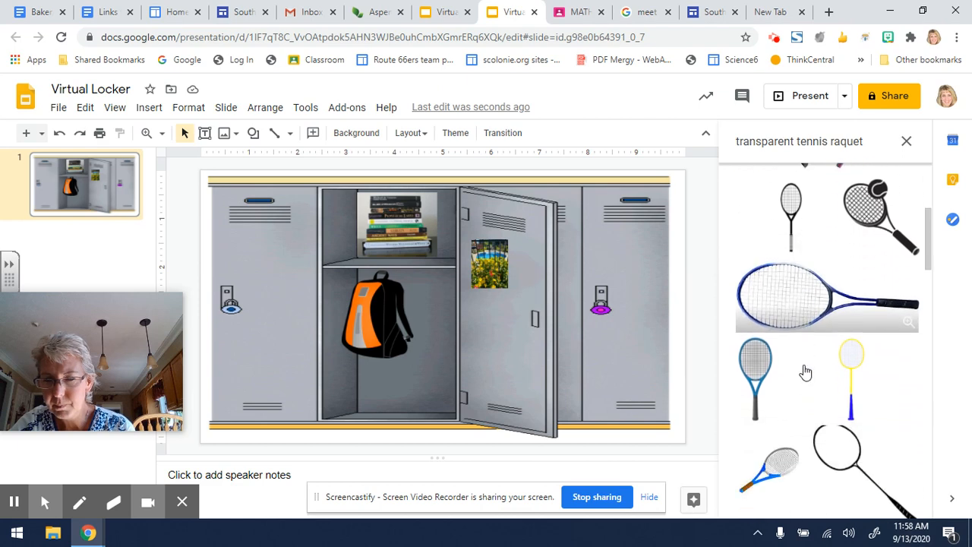
pyautogui.scroll(-3)
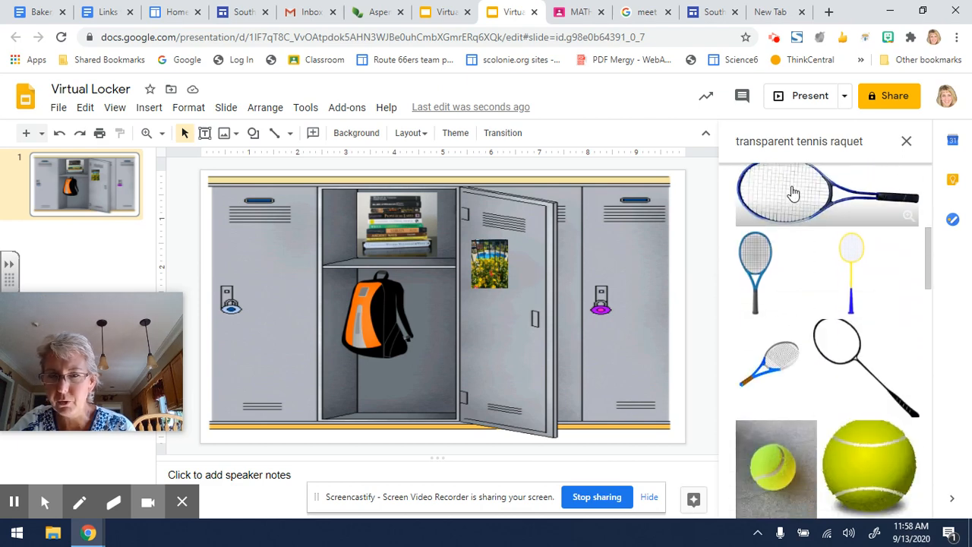
pyautogui.click(794, 193)
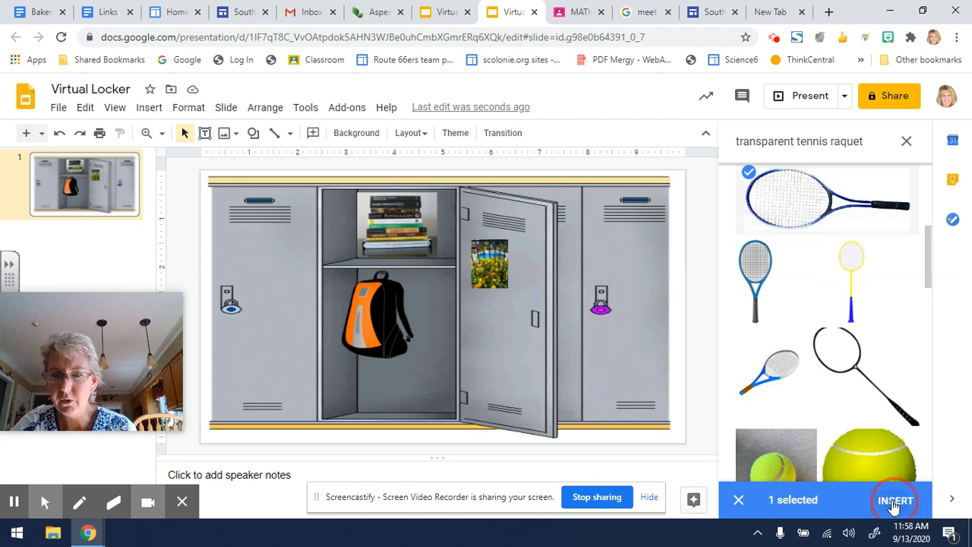
pyautogui.click(895, 499)
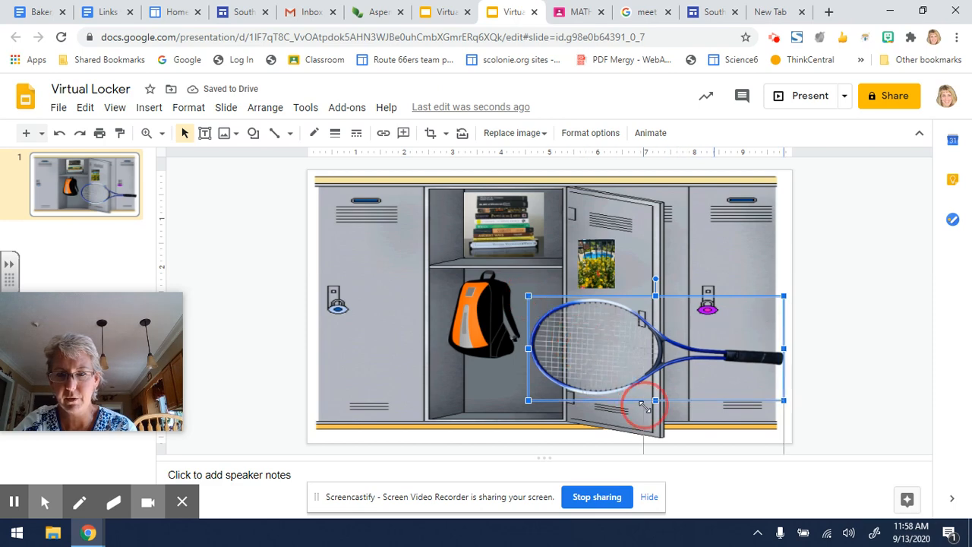
# Shrink the racket, rotate it upright, and stand it beside the backpack
pyautogui.moveTo(657, 346); pyautogui.dragTo(713, 425)
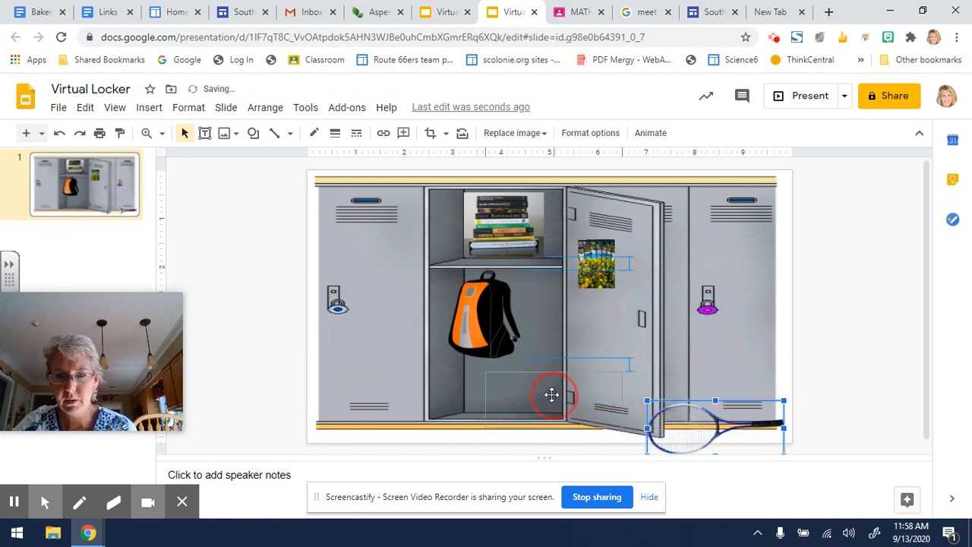
pyautogui.moveTo(714, 425); pyautogui.dragTo(552, 399)
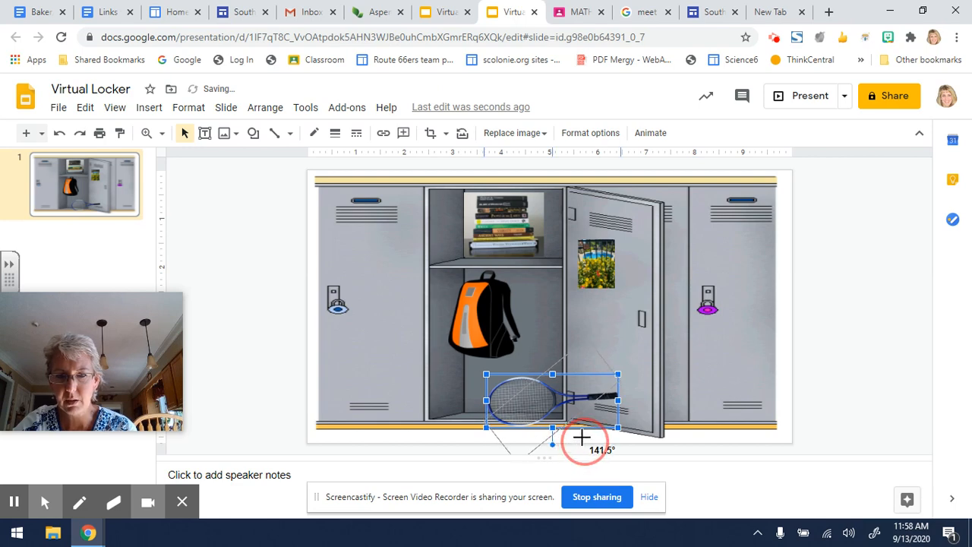
pyautogui.moveTo(582, 438); pyautogui.dragTo(588, 397)
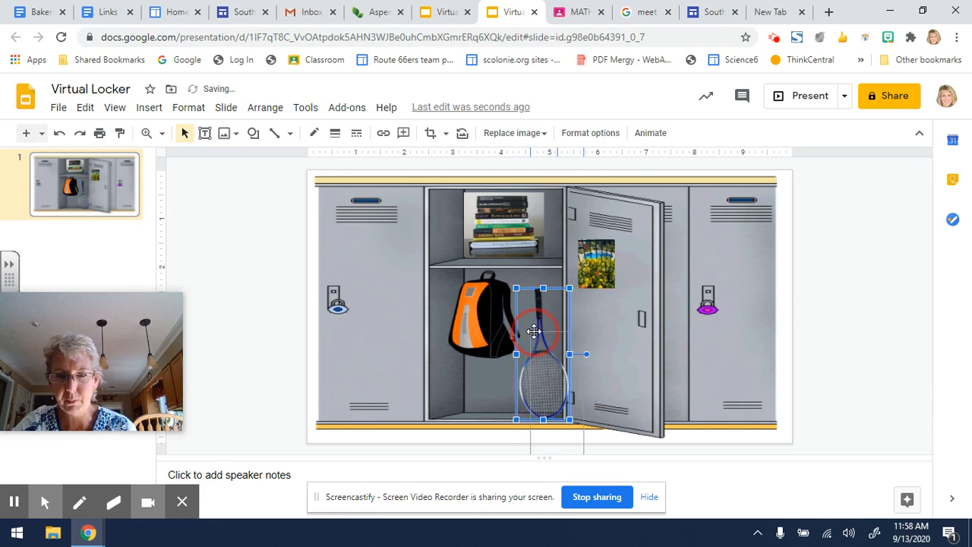
pyautogui.moveTo(534, 332); pyautogui.dragTo(553, 367)
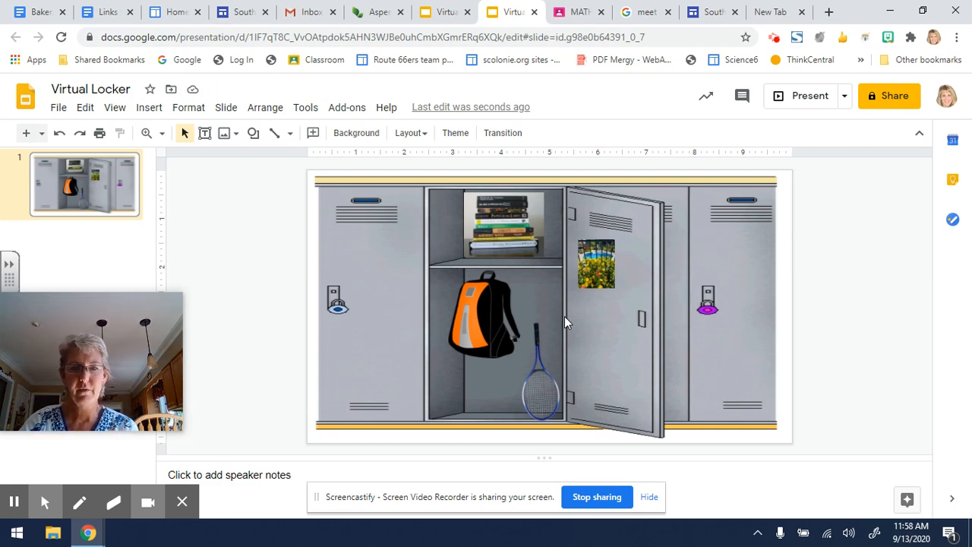
pyautogui.moveTo(489, 318)
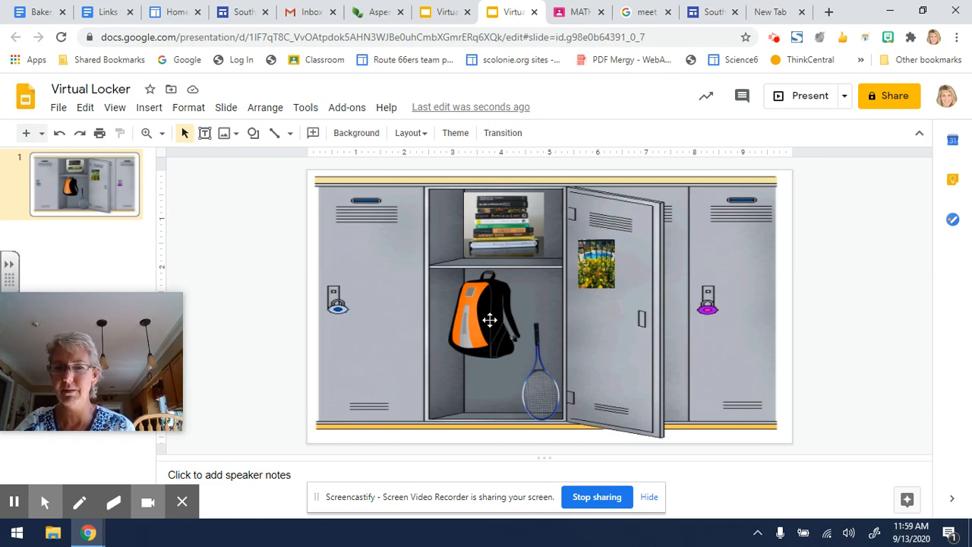
pyautogui.moveTo(479, 349)
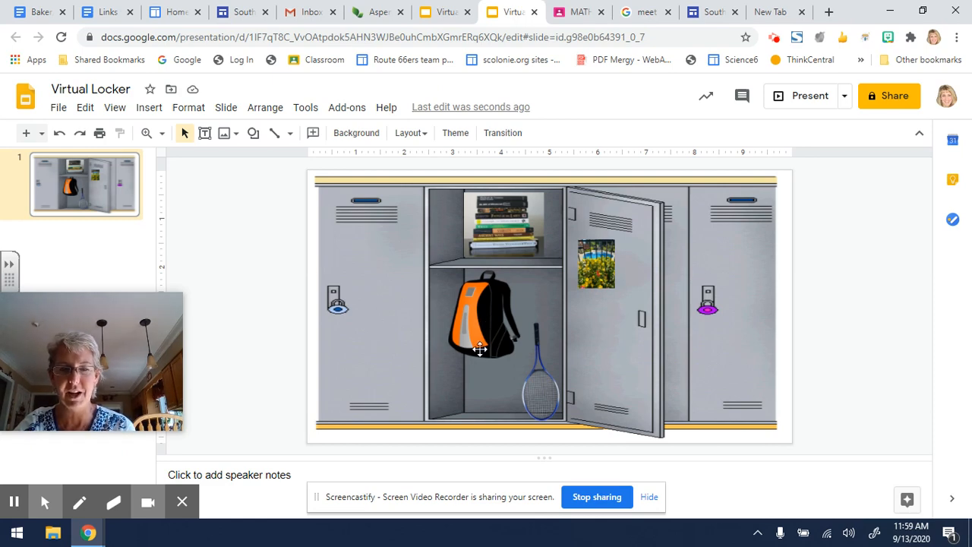
pyautogui.moveTo(476, 401)
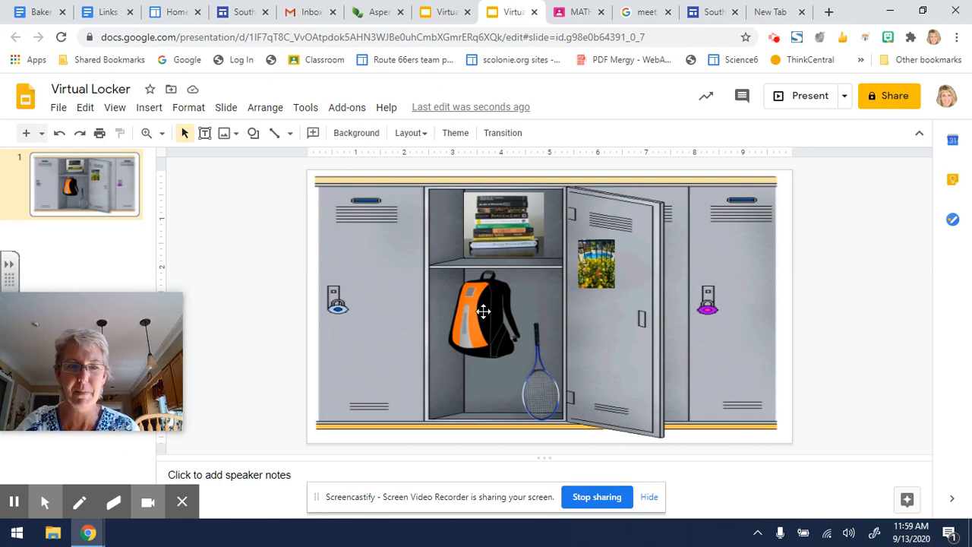
pyautogui.moveTo(478, 315)
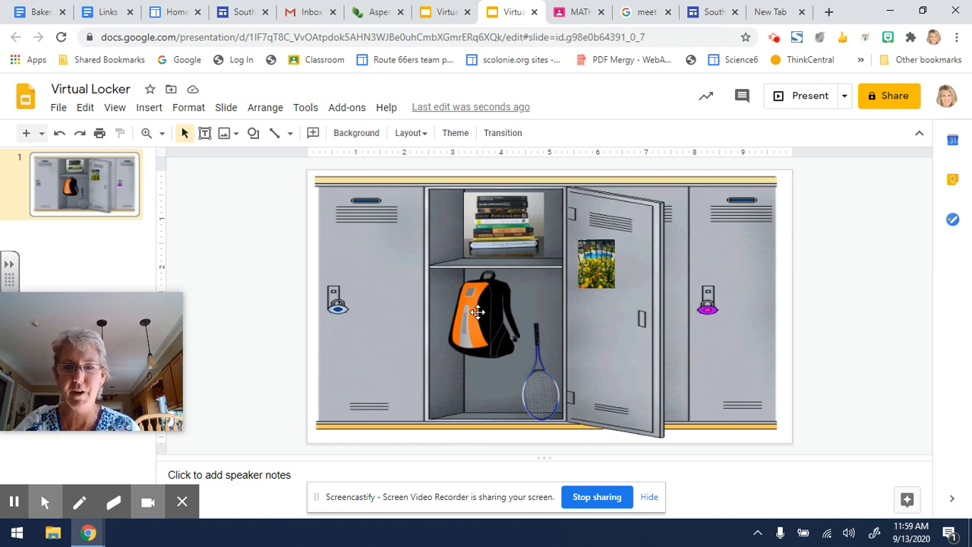
pyautogui.click(474, 312)
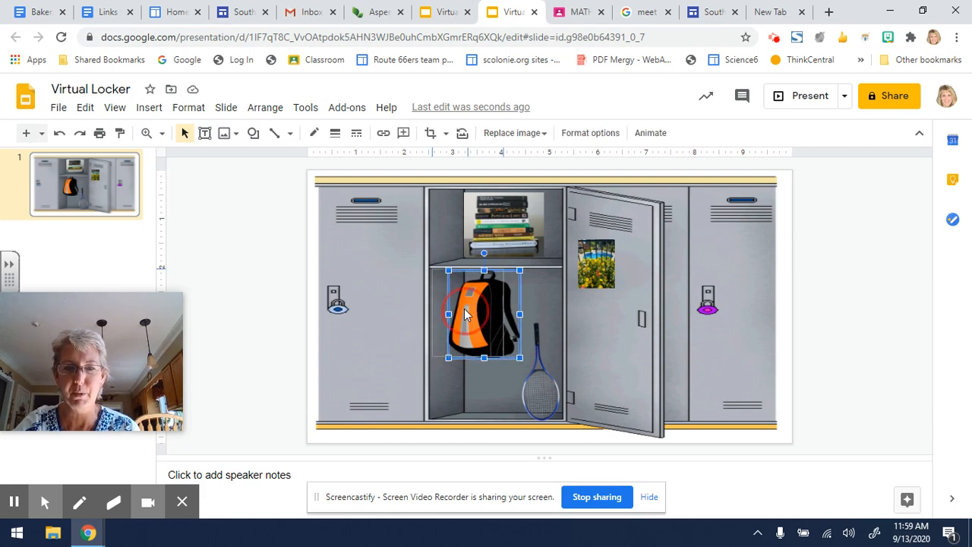